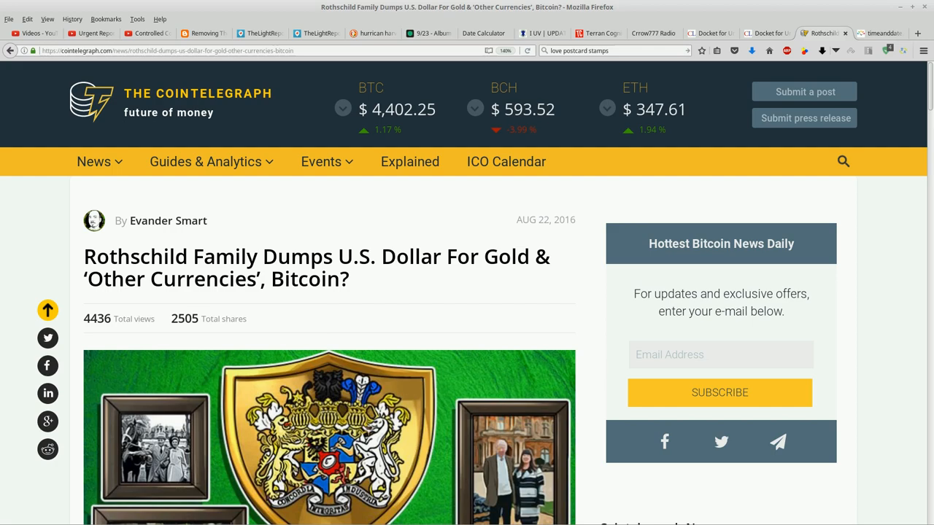
Scroll past the headline and header image to the article's opening paragraphs.
scroll(down, 3)
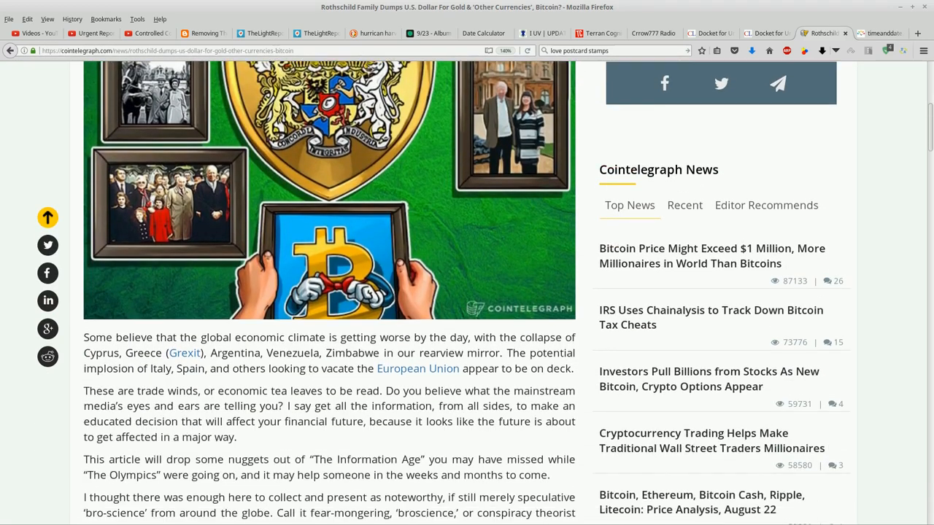
scroll(down, 3)
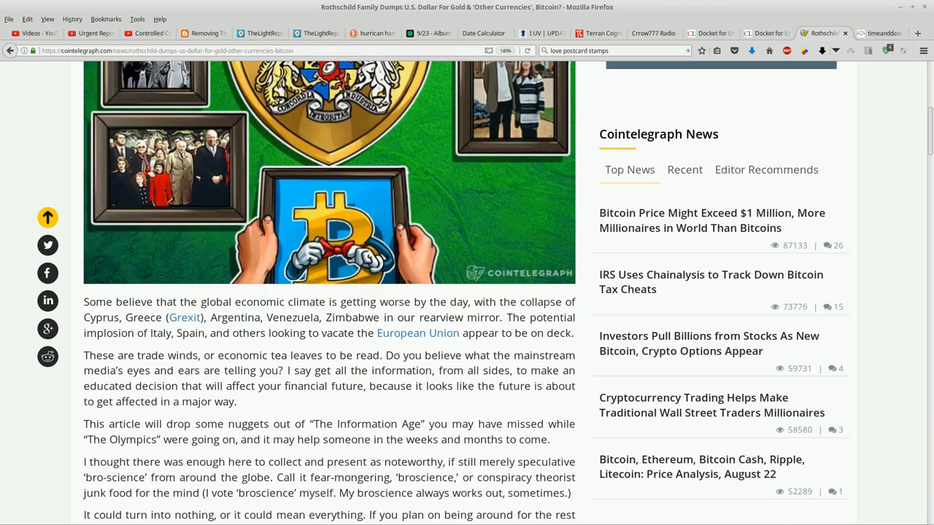
scroll(down, 3)
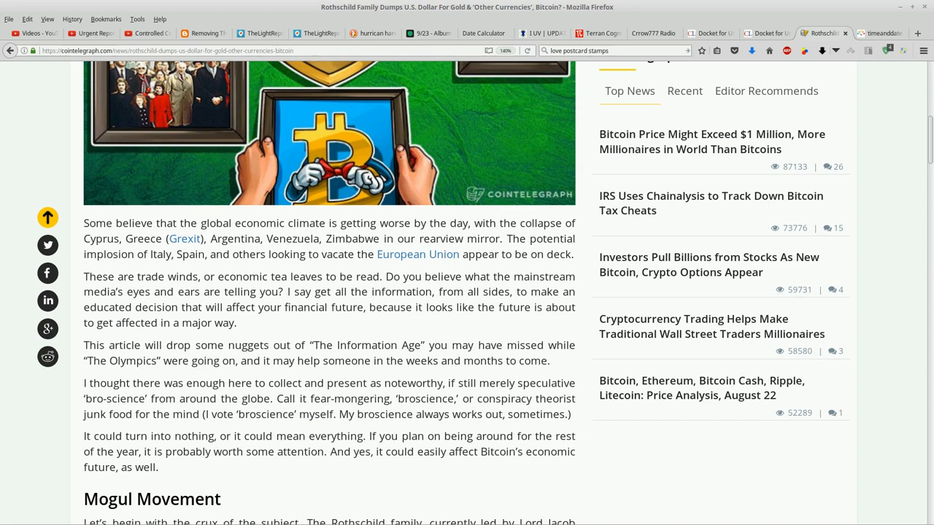
Bring the 'Mogul Movement' section with the RIT Capital Partners quote into view and select its text.
scroll(down, 3)
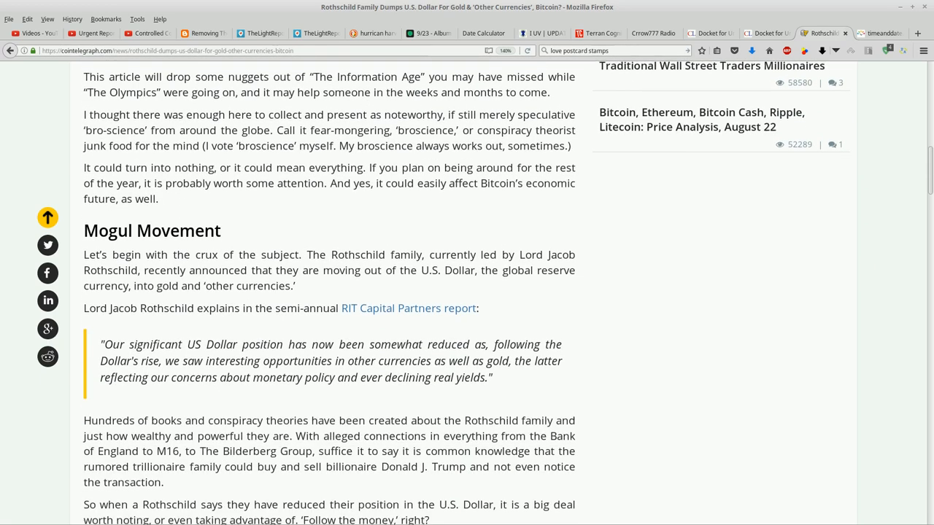
scroll(down, 3)
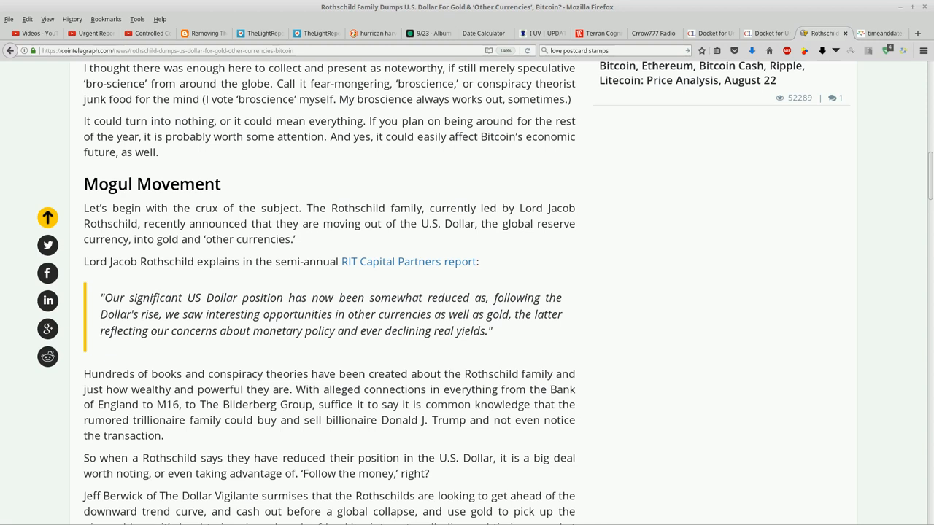
double_click(137, 261)
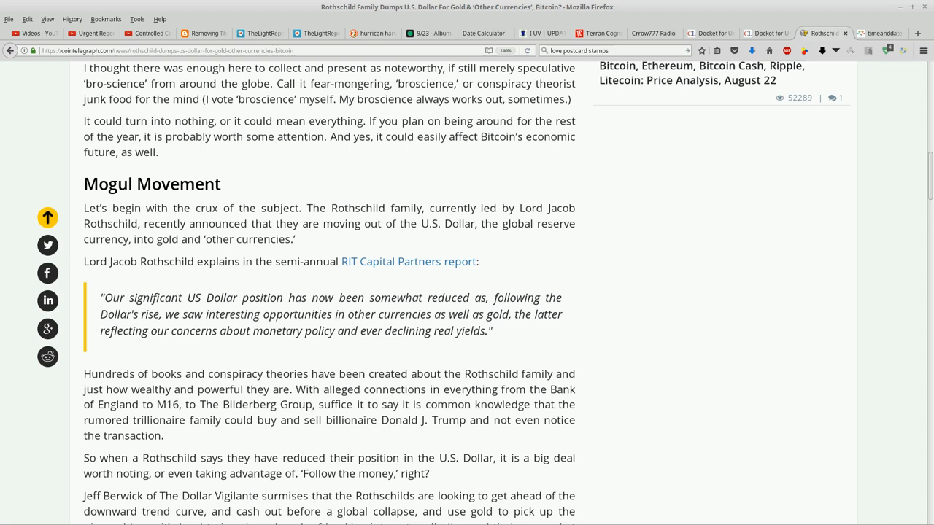
click(84, 208)
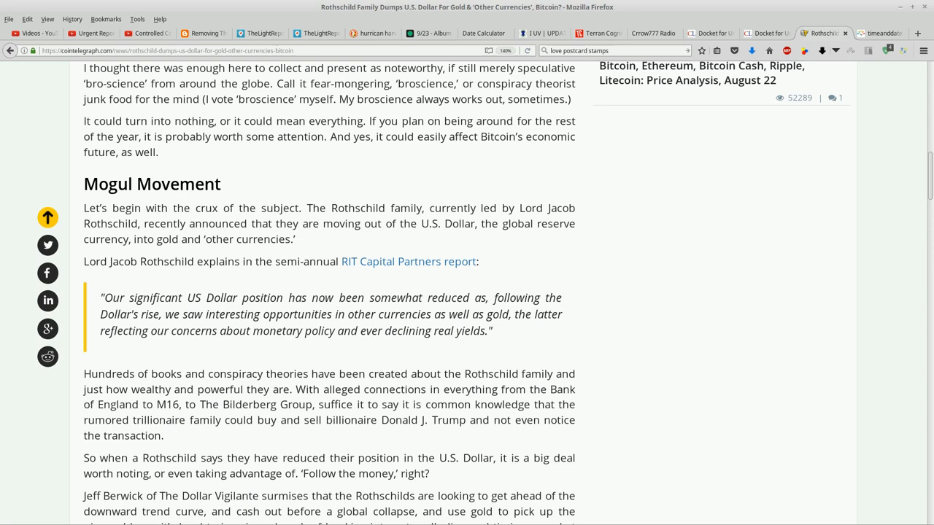
scroll(up, 3)
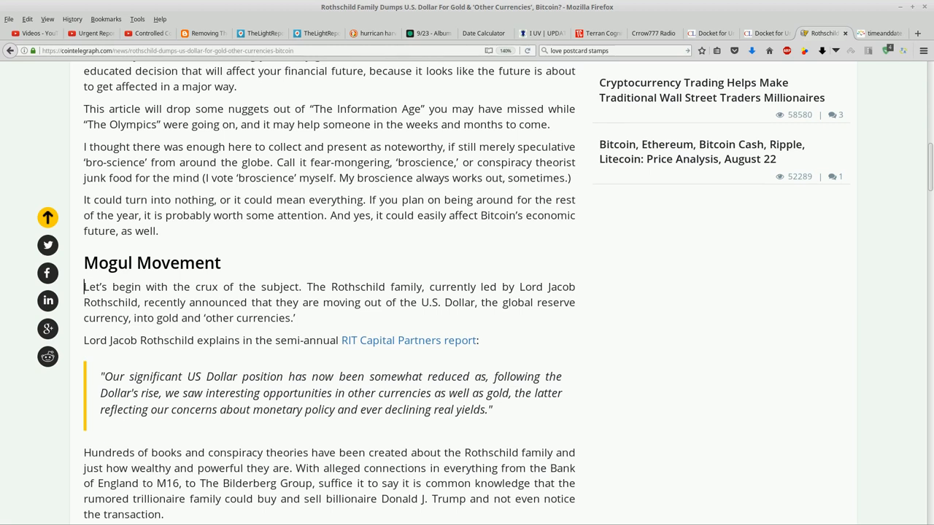
drag(85, 286, 494, 409)
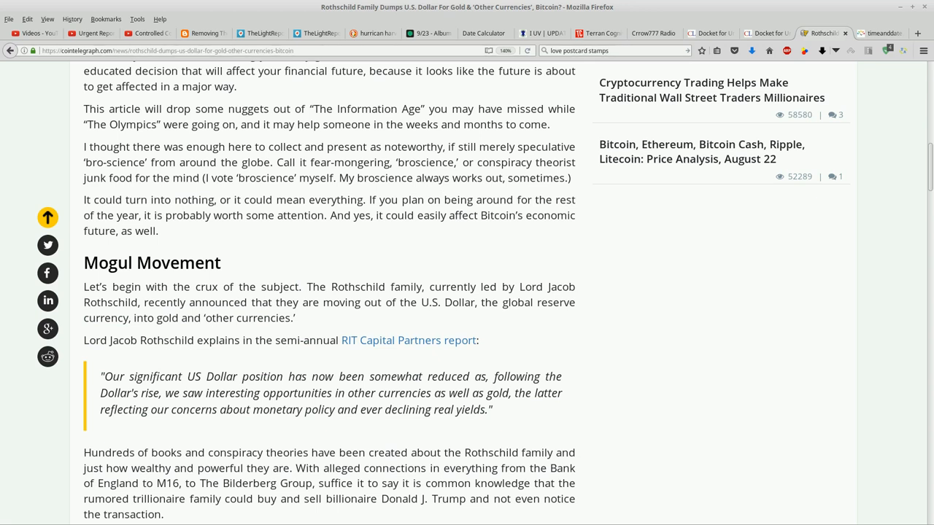
Highlight the name 'Lord Jacob Rothschild' in the Mogul Movement section.
double_click(139, 340)
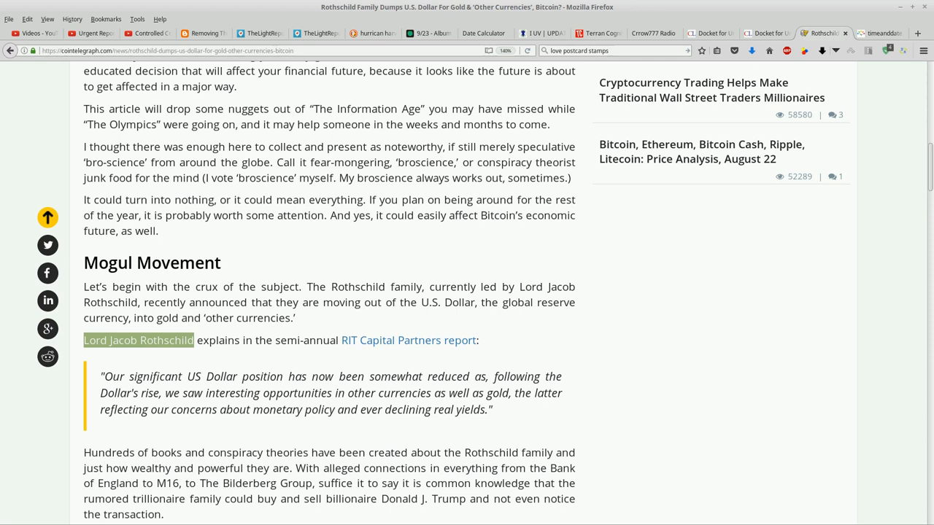
scroll(down, 3)
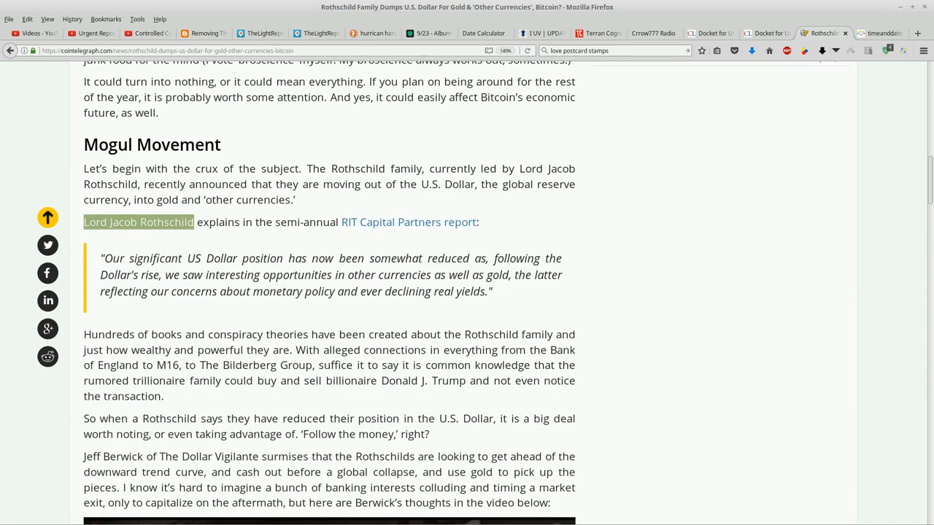
scroll(down, 3)
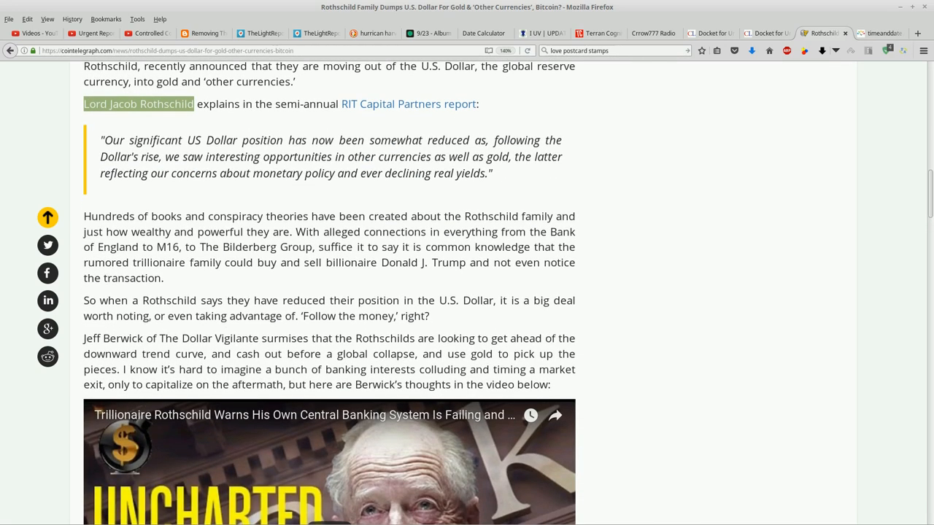
scroll(up, 3)
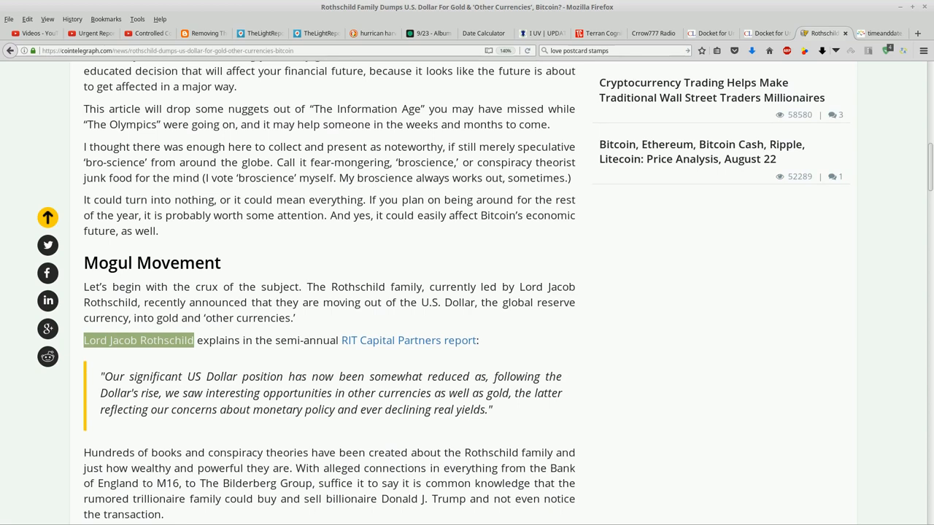
scroll(up, 3)
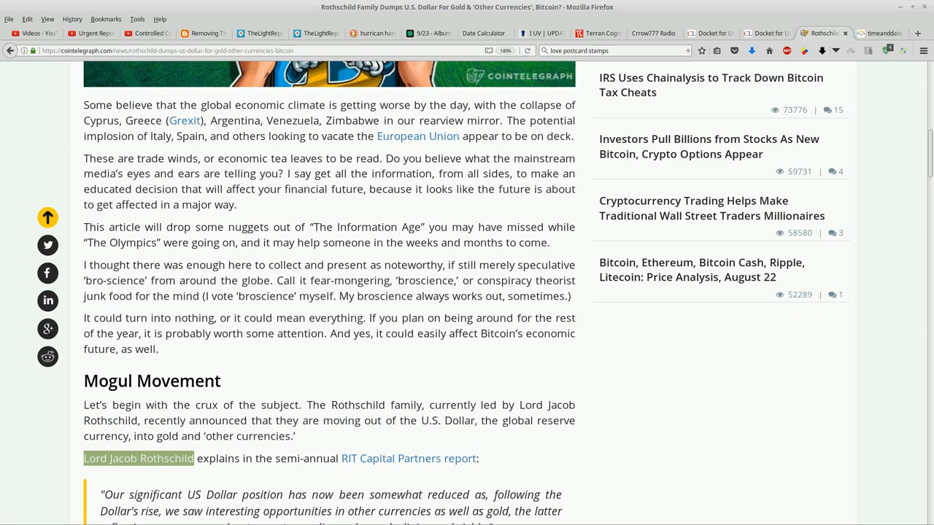
scroll(up, 3)
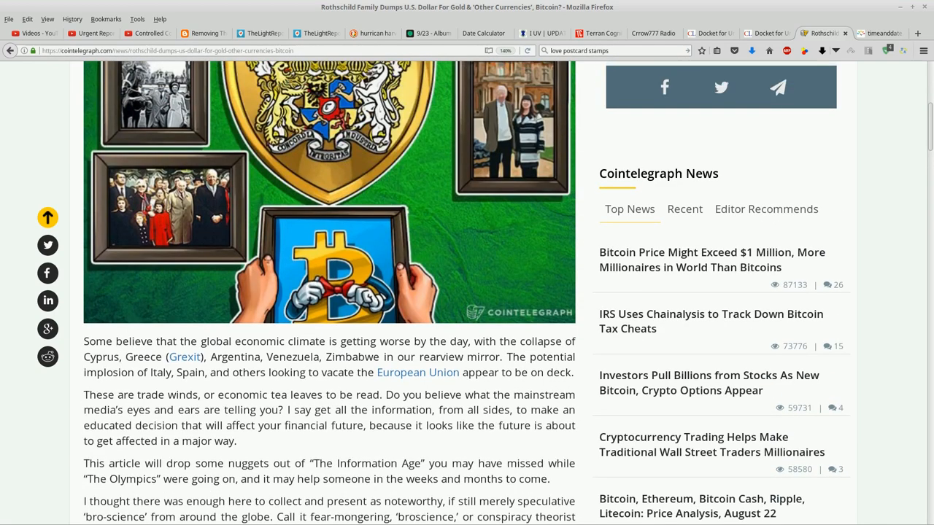
scroll(up, 3)
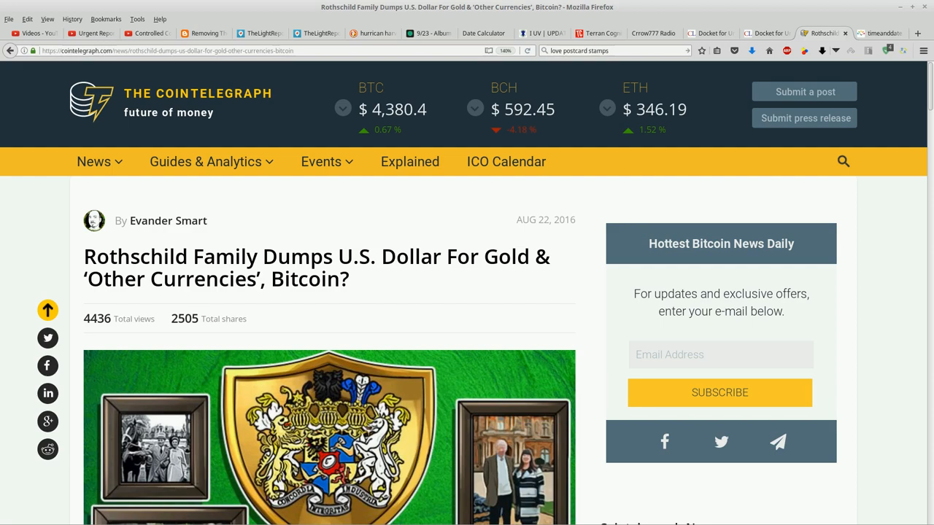
scroll(down, 3)
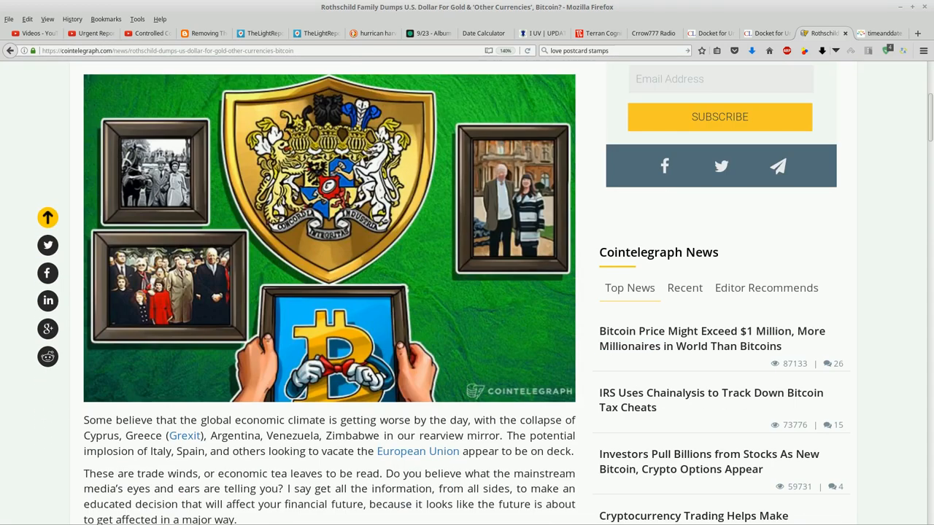
scroll(down, 3)
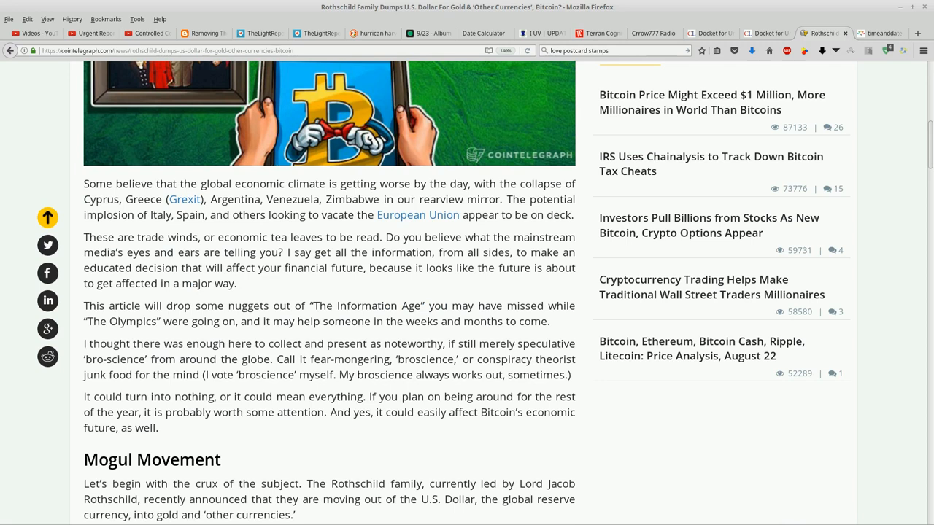
scroll(down, 3)
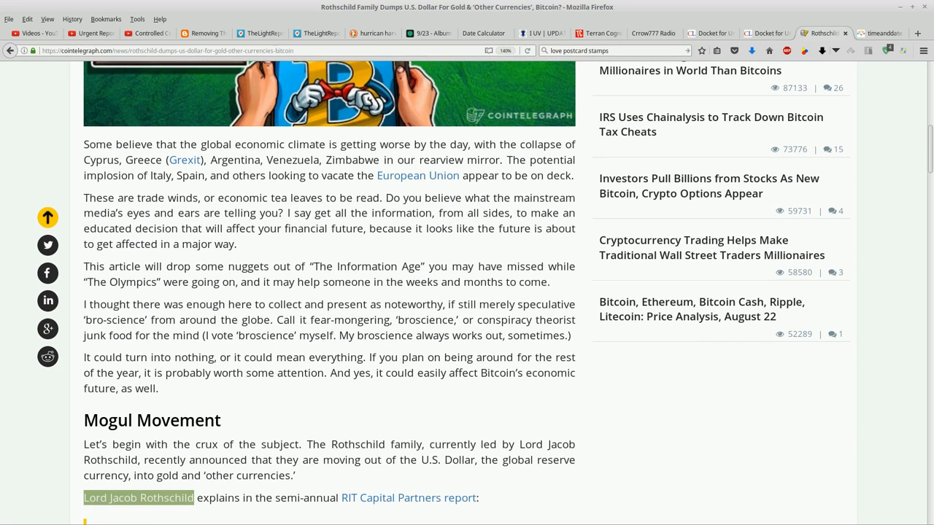